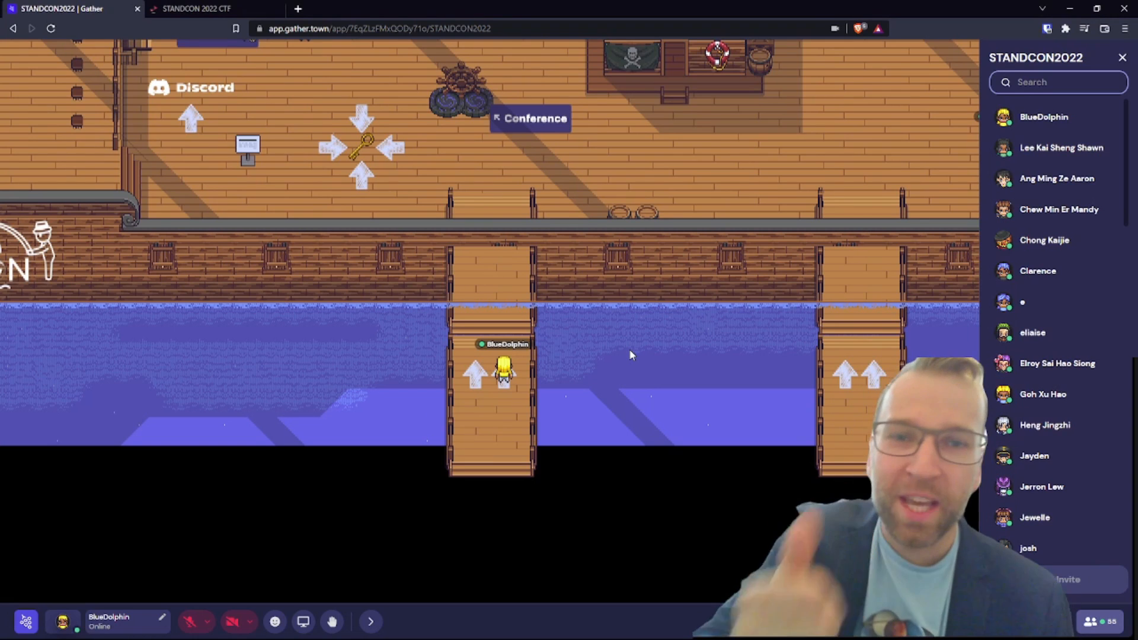
Walk the avatar north up the pier onto the ship deck by the Conference sign.
key(ArrowUp)
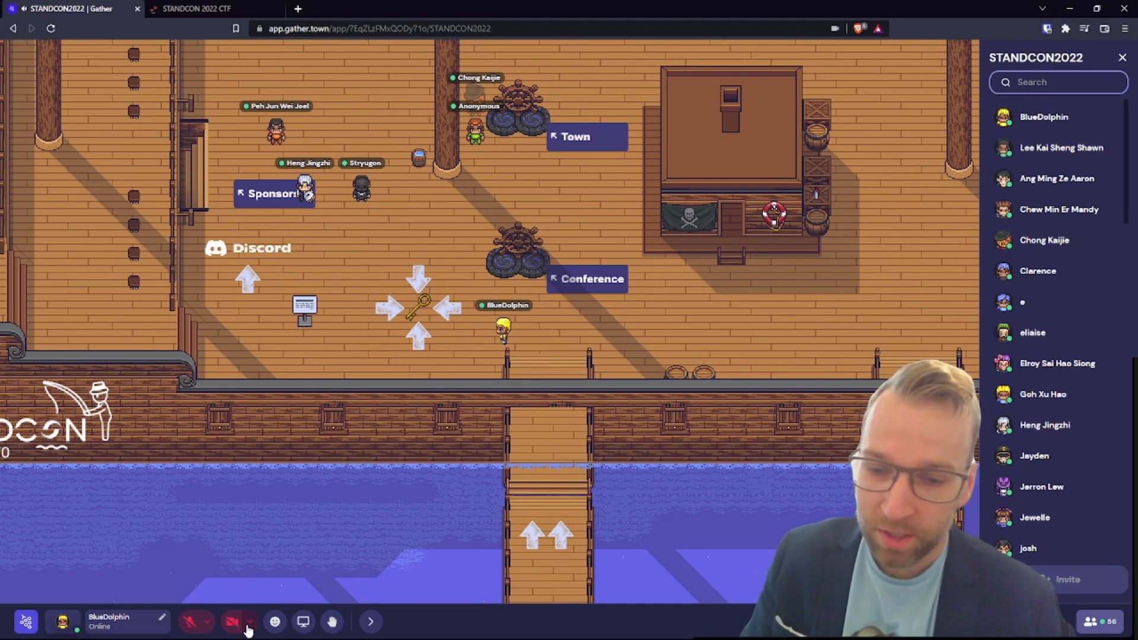
Turn the camera on and select the USB2.0 HD UVC WebCam as the video source.
click(236, 619)
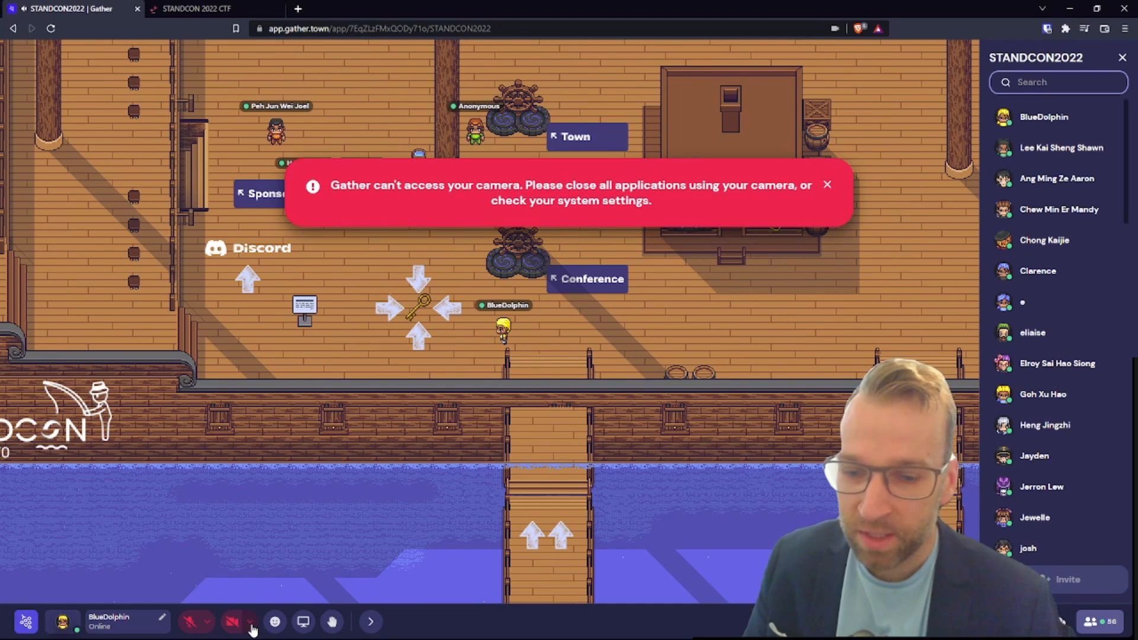
click(243, 622)
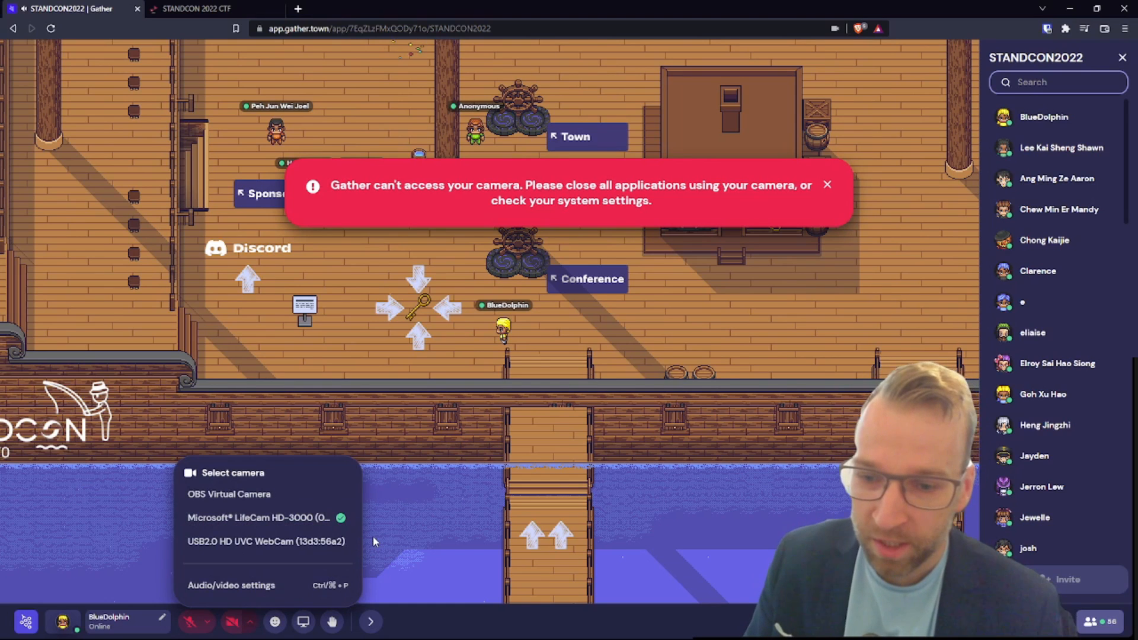
mouse_move(294, 552)
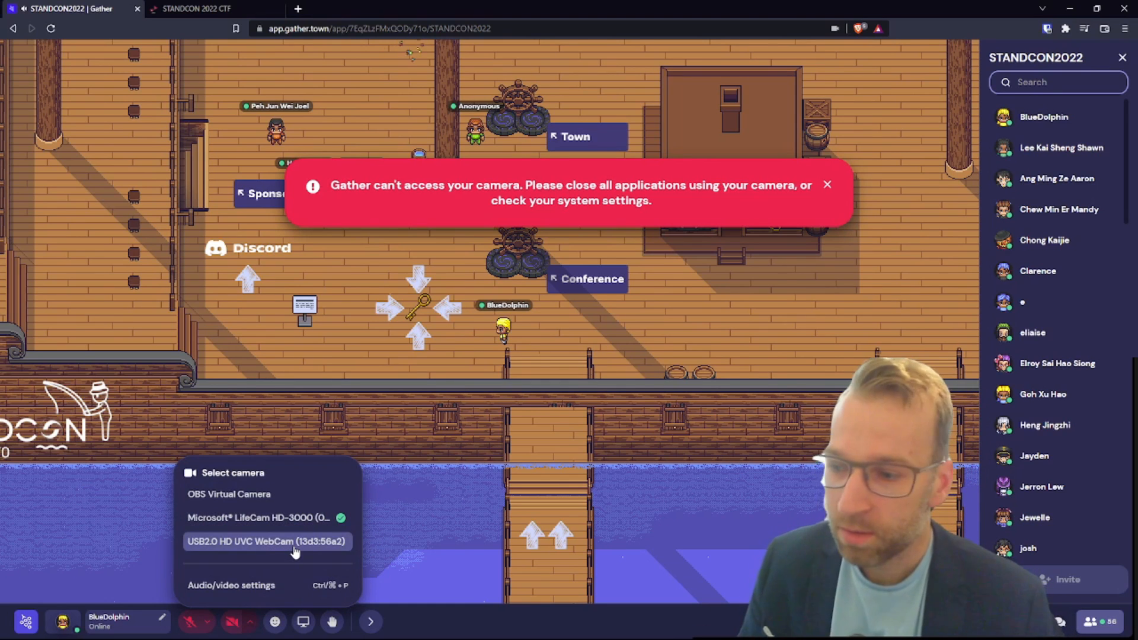
click(268, 541)
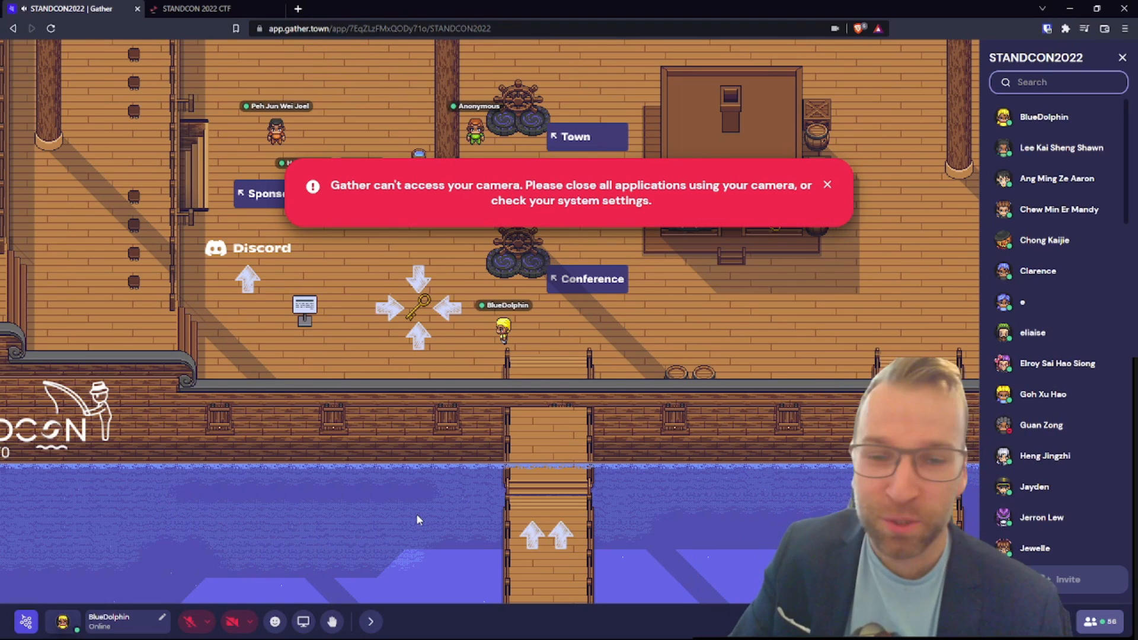
mouse_move(325, 560)
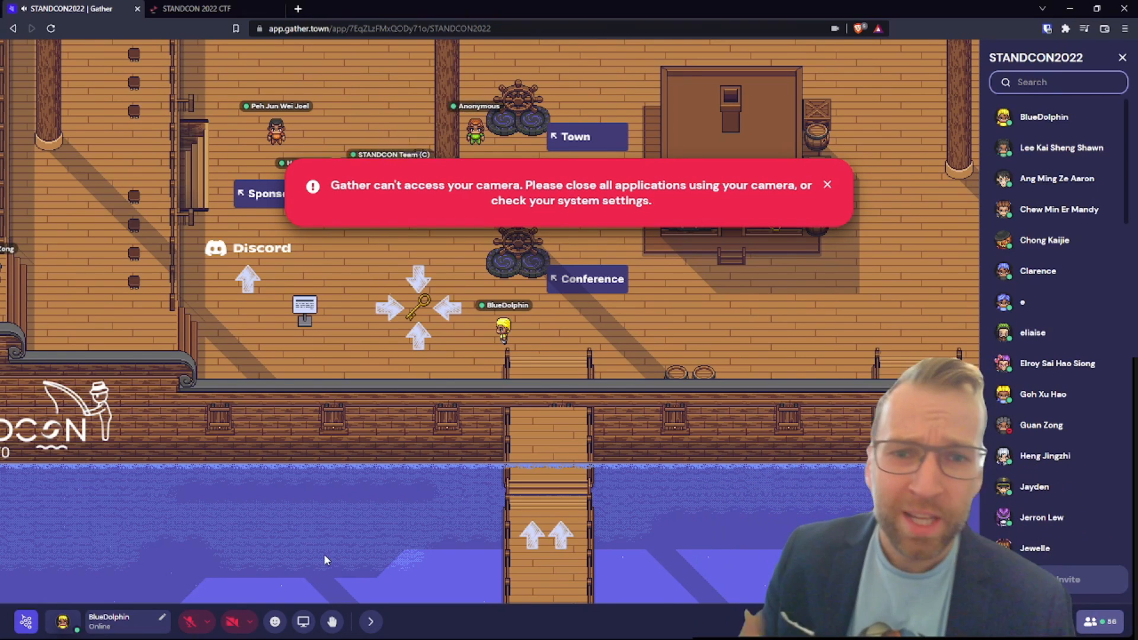
Dismiss the red camera-access error banner.
click(828, 184)
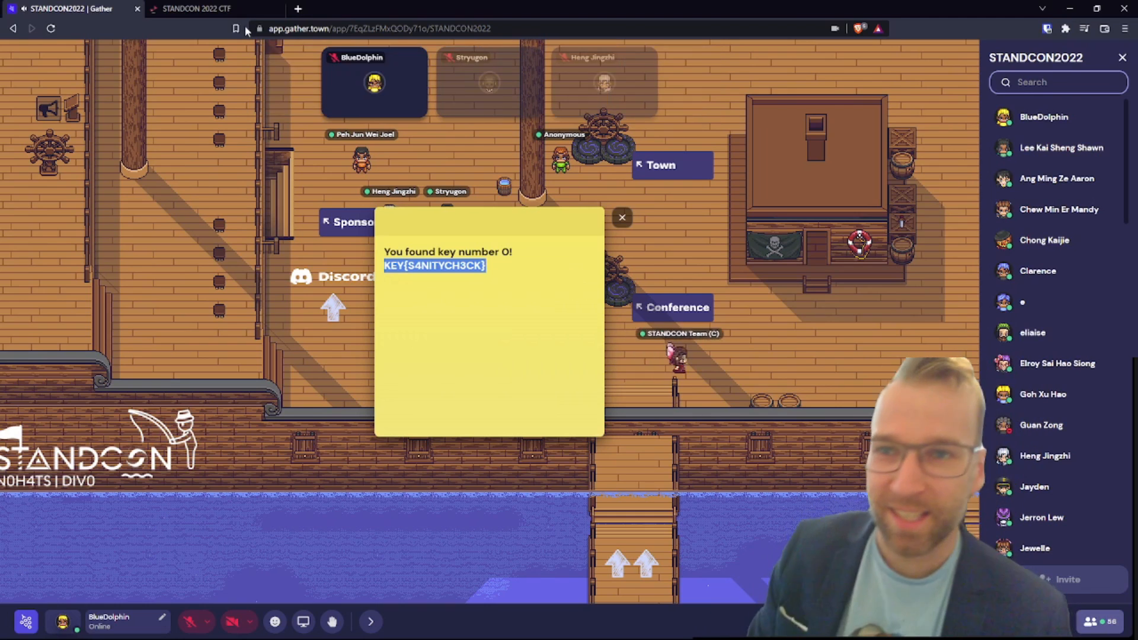
Switch to the STANDCON 2022 CTF site and glance at the Key 1 challenge.
click(199, 9)
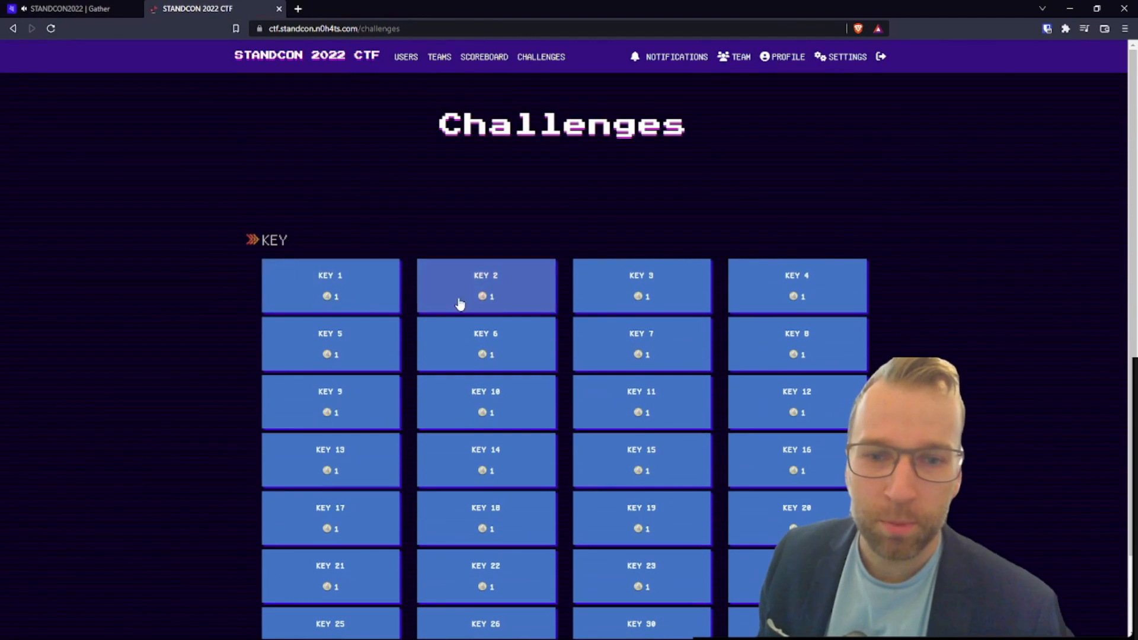
click(329, 284)
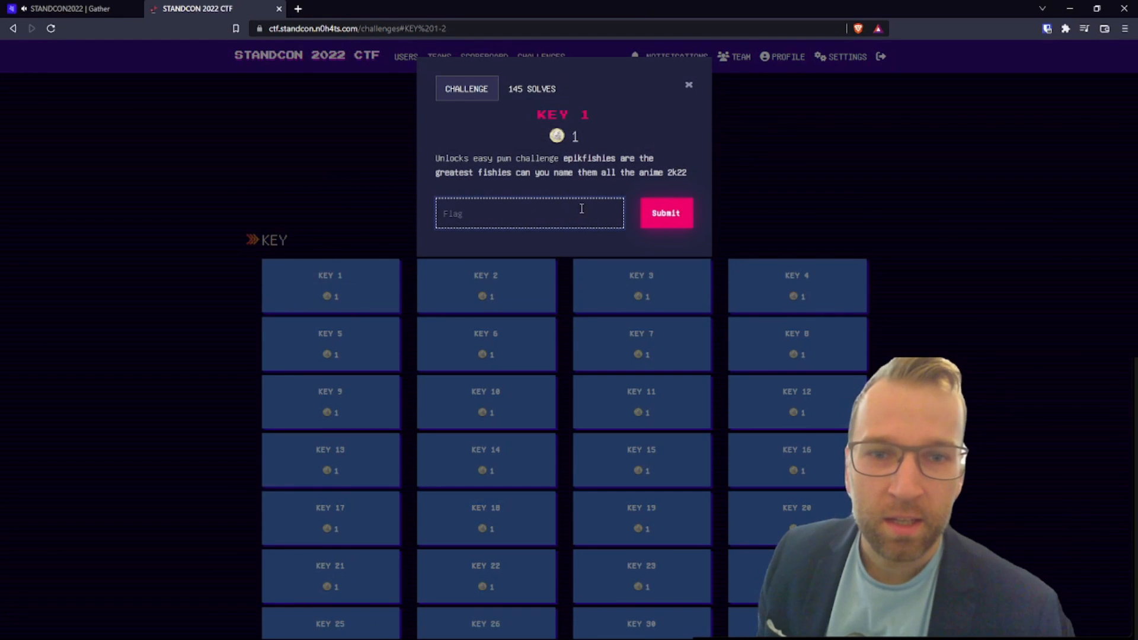
click(689, 85)
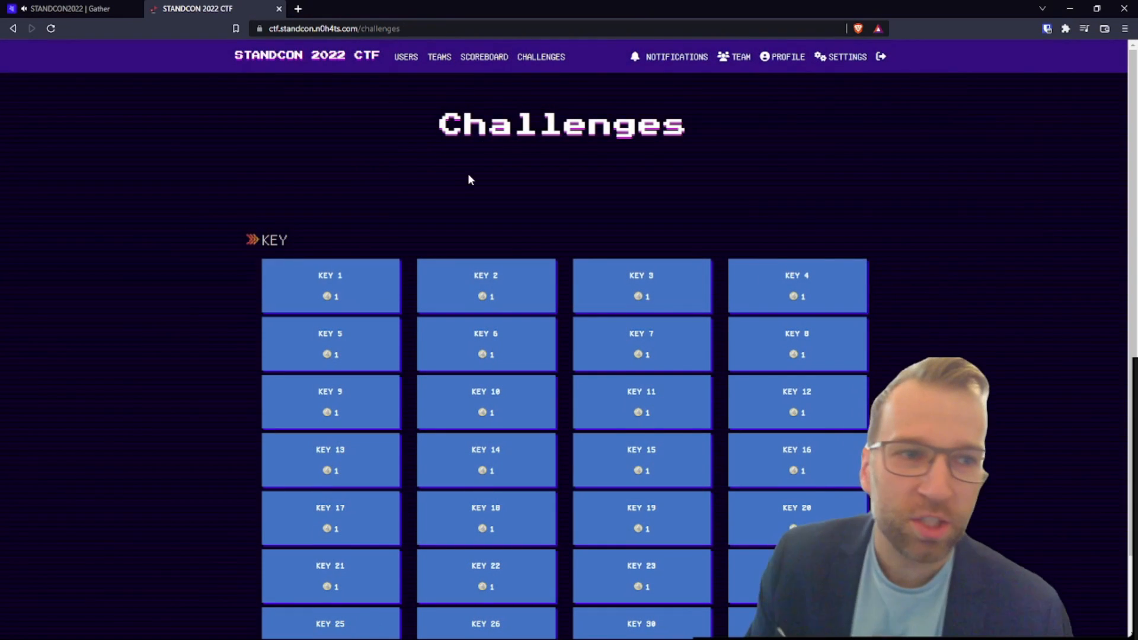
scroll(down, 3)
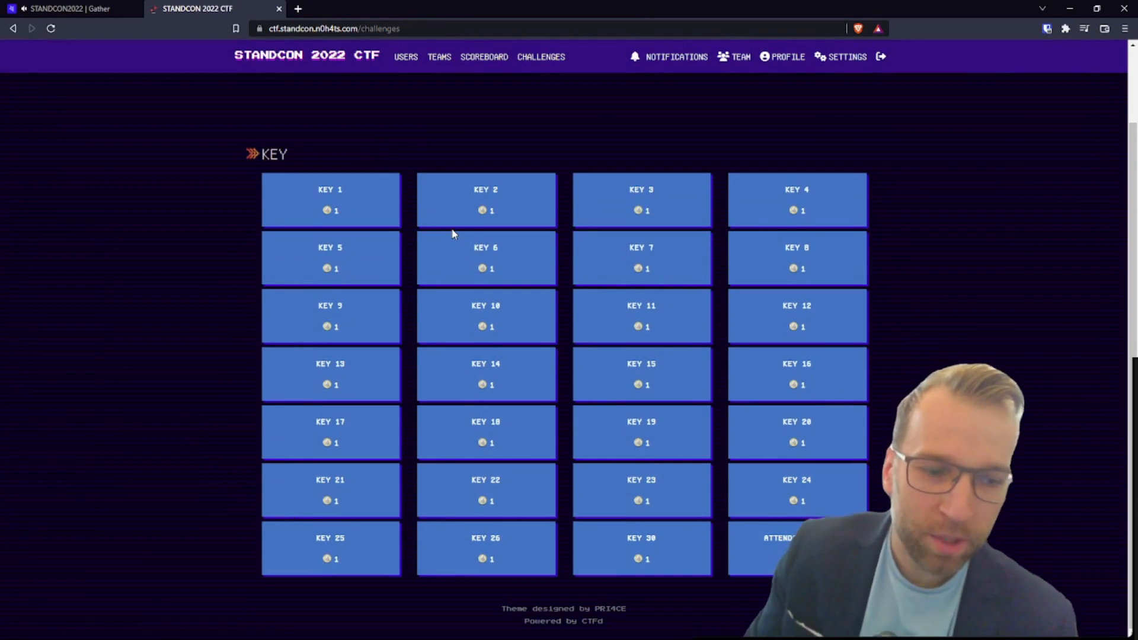
Submit the KEY{S4NITYCH3CK} flag on the Attendance Key challenge and return to Gather.
click(788, 550)
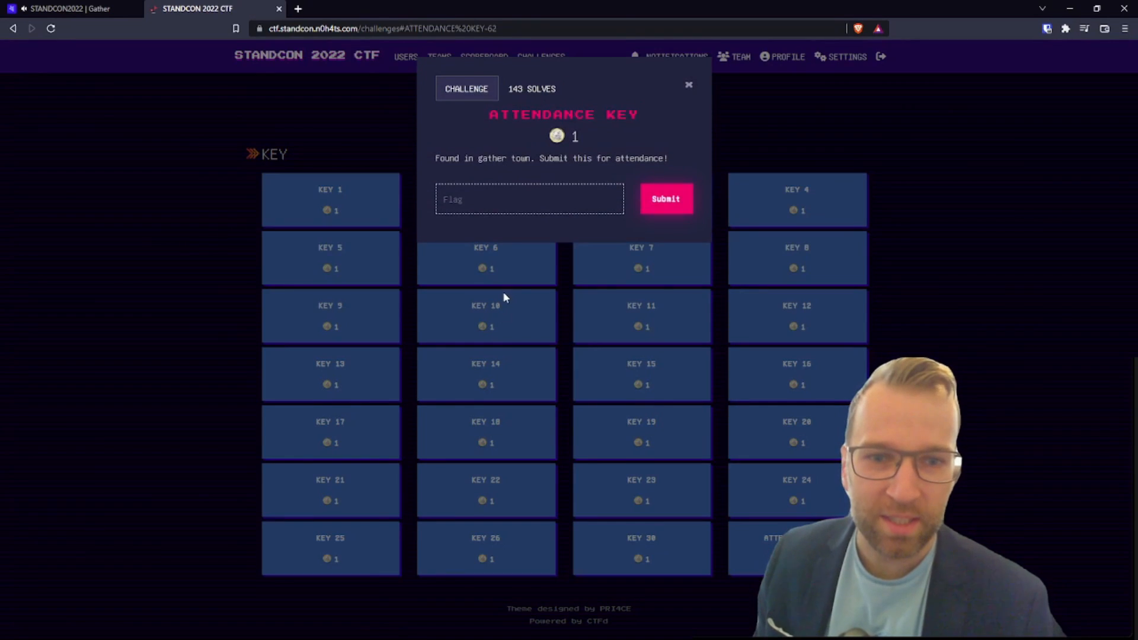
click(666, 199)
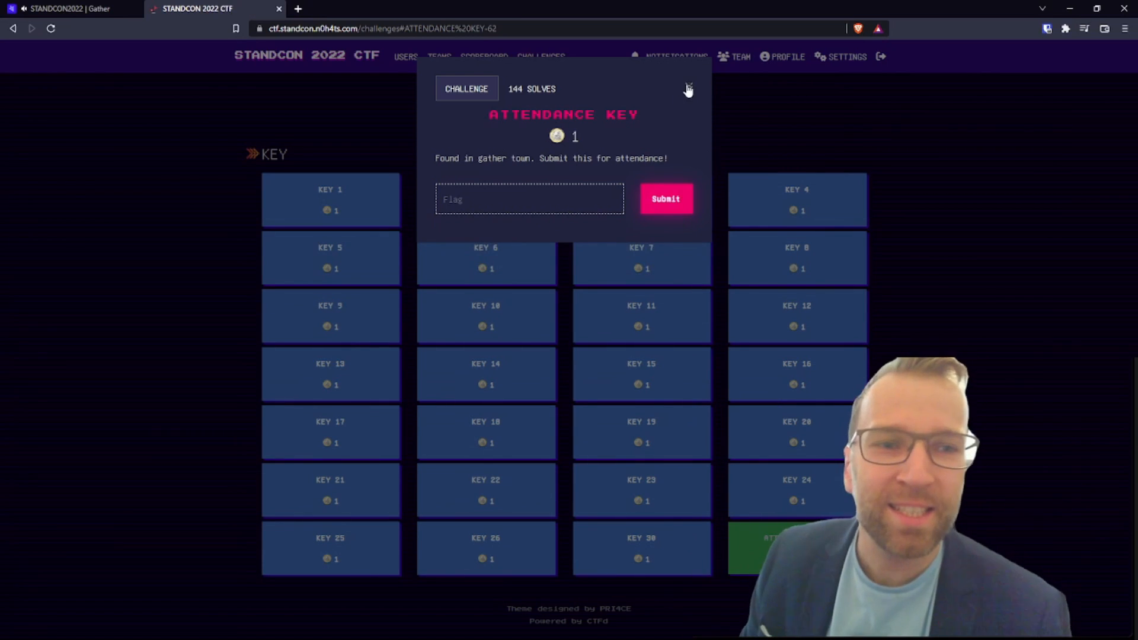
click(65, 9)
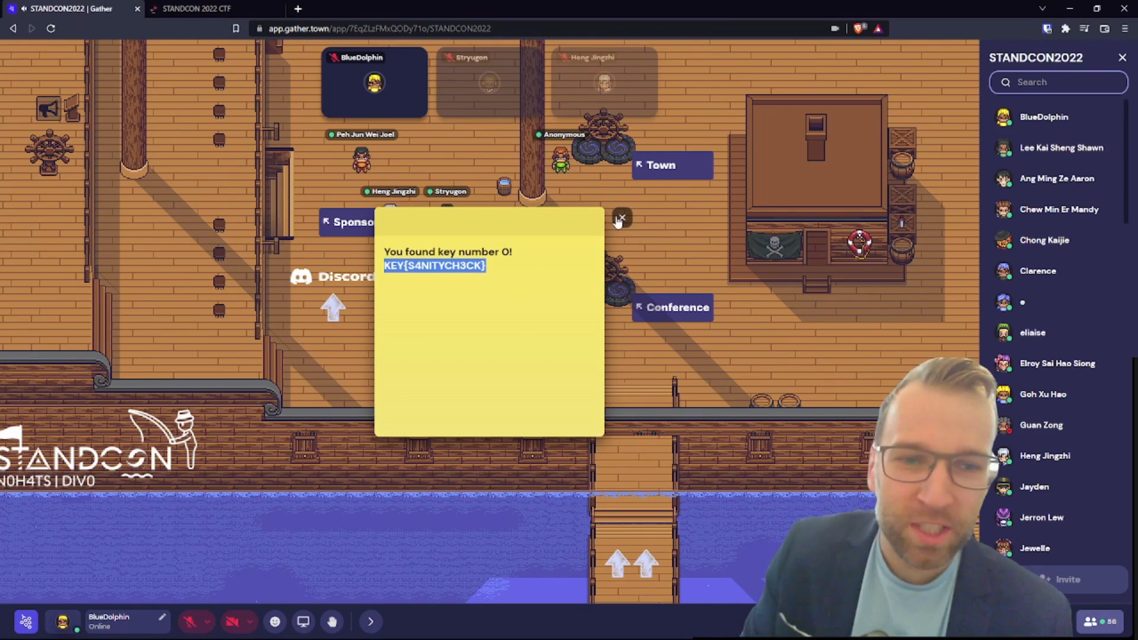
Dismiss the key number 0 note and head for Conference Room 3.
click(624, 218)
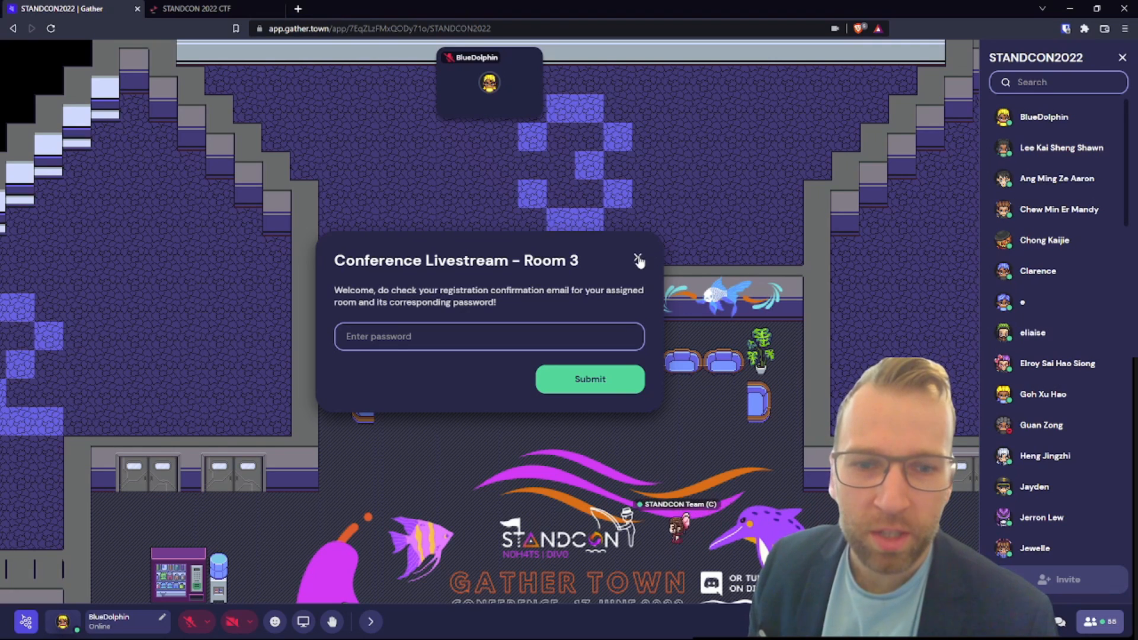
Close the Room 3 livestream password prompt and open the trolley-question whiteboard.
click(639, 259)
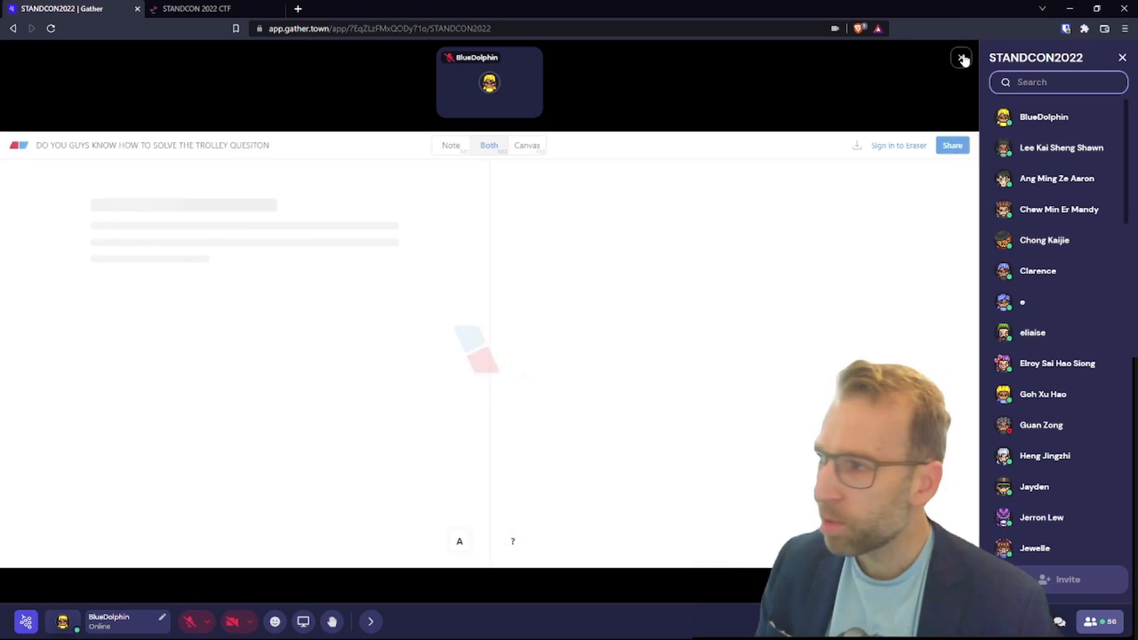
Close the trolley-question whiteboard and walk down to the sponsor hall with the CSA and GovTech rooms.
click(960, 59)
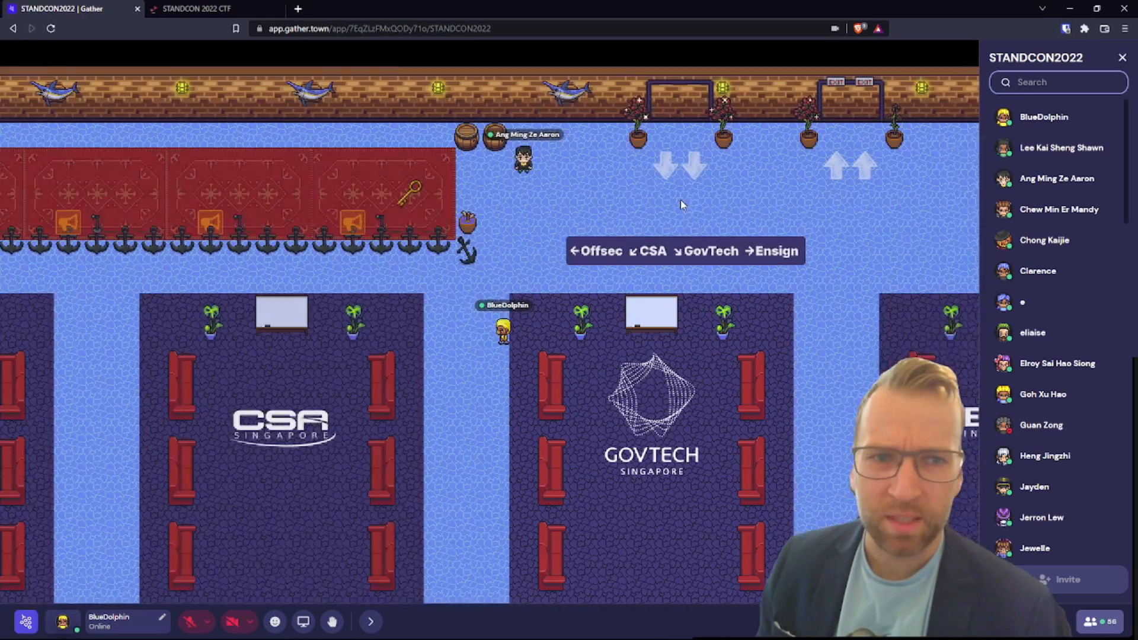
key(ArrowDown)
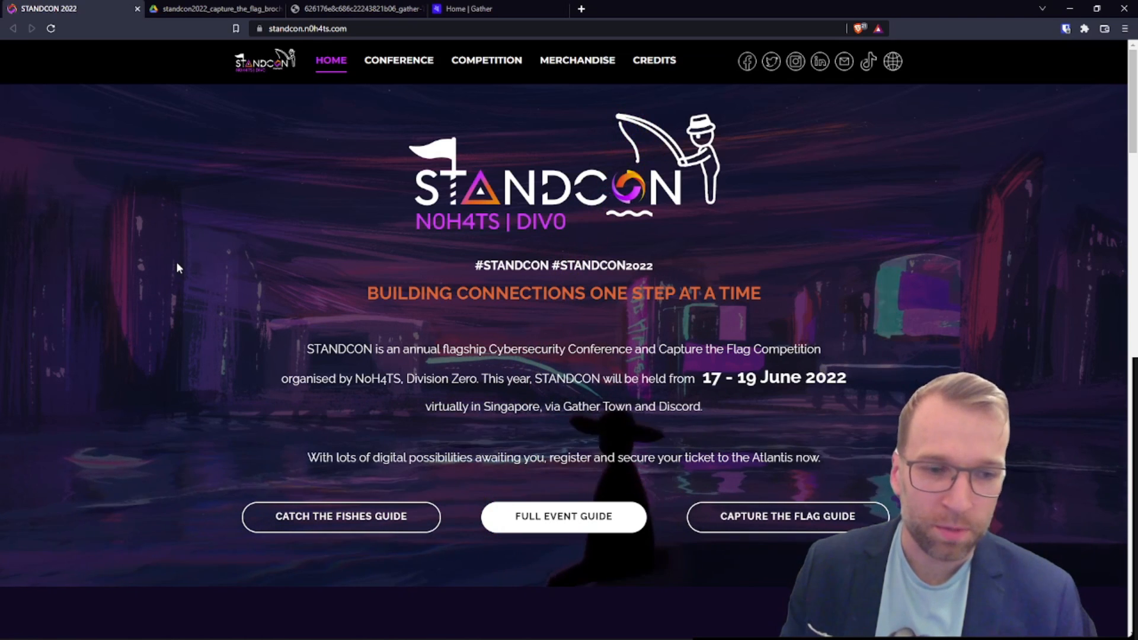
Open the STANDCON 2022 capture-the-flag brochure PDF from the home page.
click(219, 8)
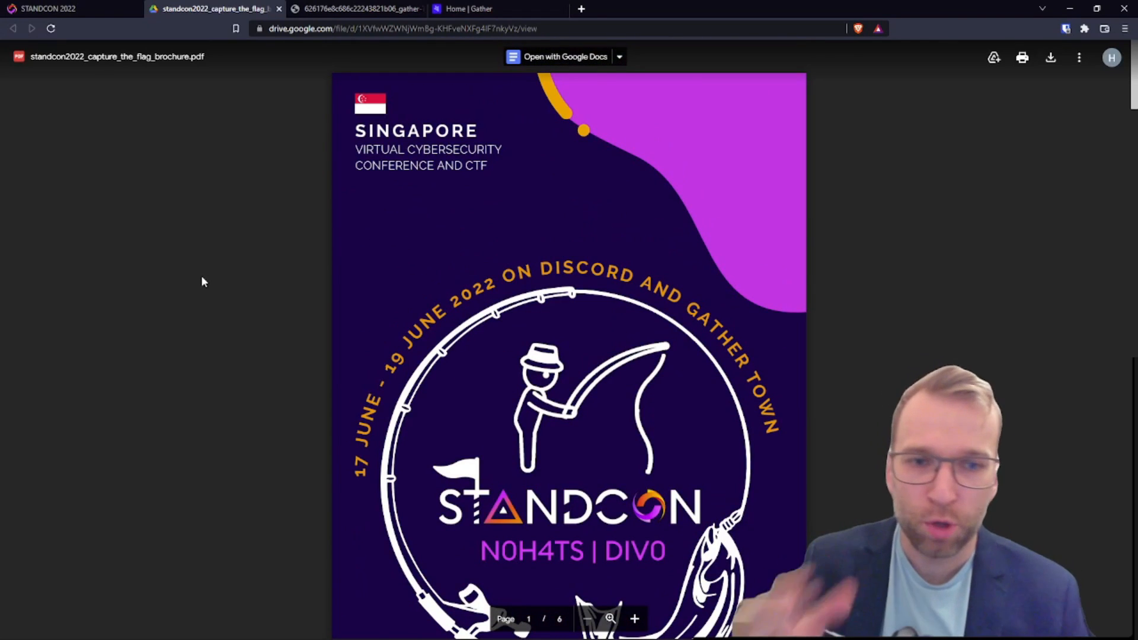
Scroll past the brochure cover to the Here's Your Mission page about the stolen golden crown.
scroll(down, 3)
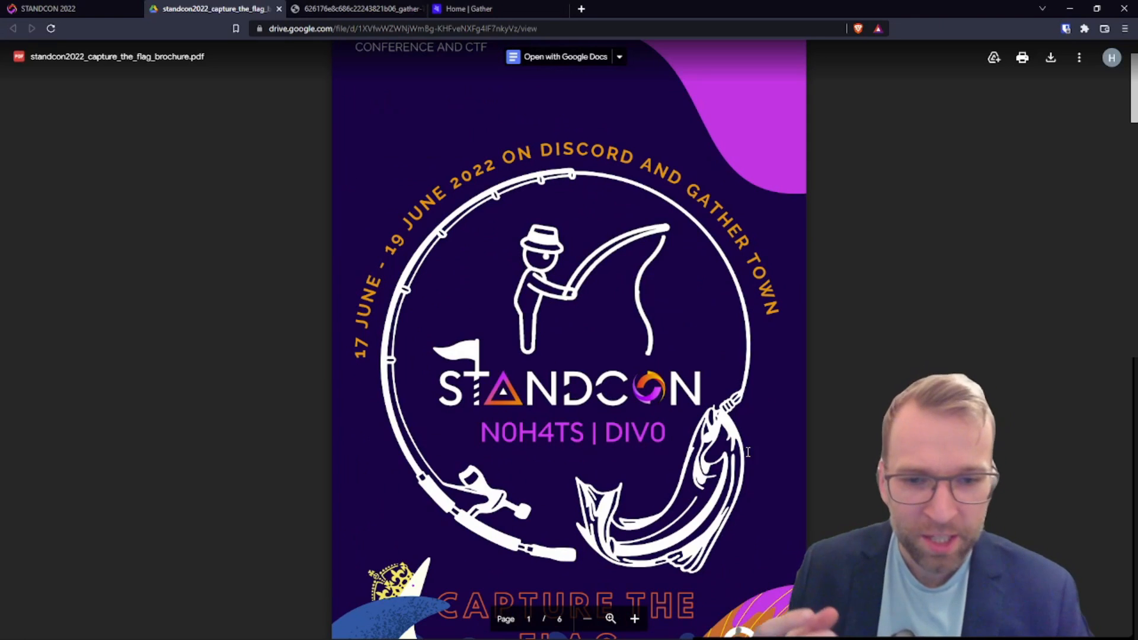
scroll(down, 3)
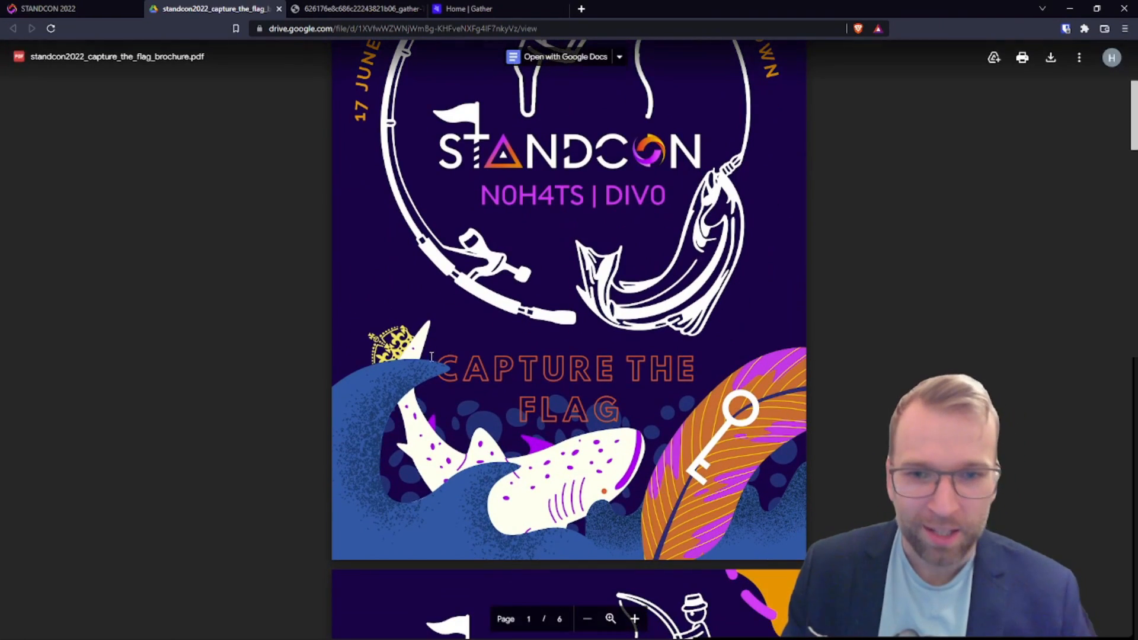
scroll(down, 3)
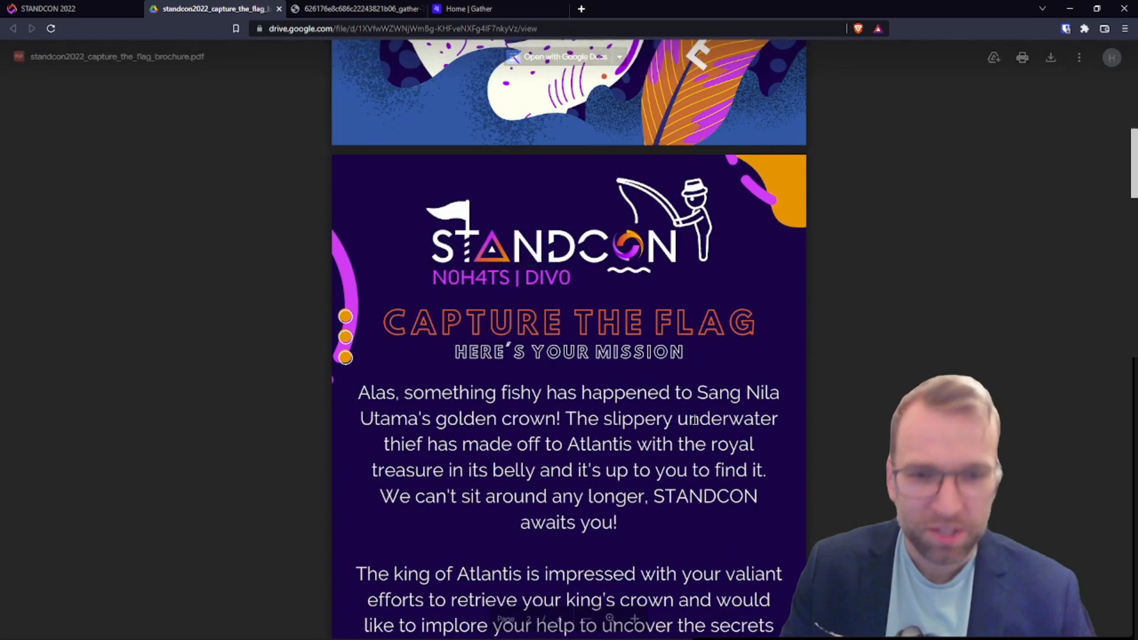
scroll(down, 3)
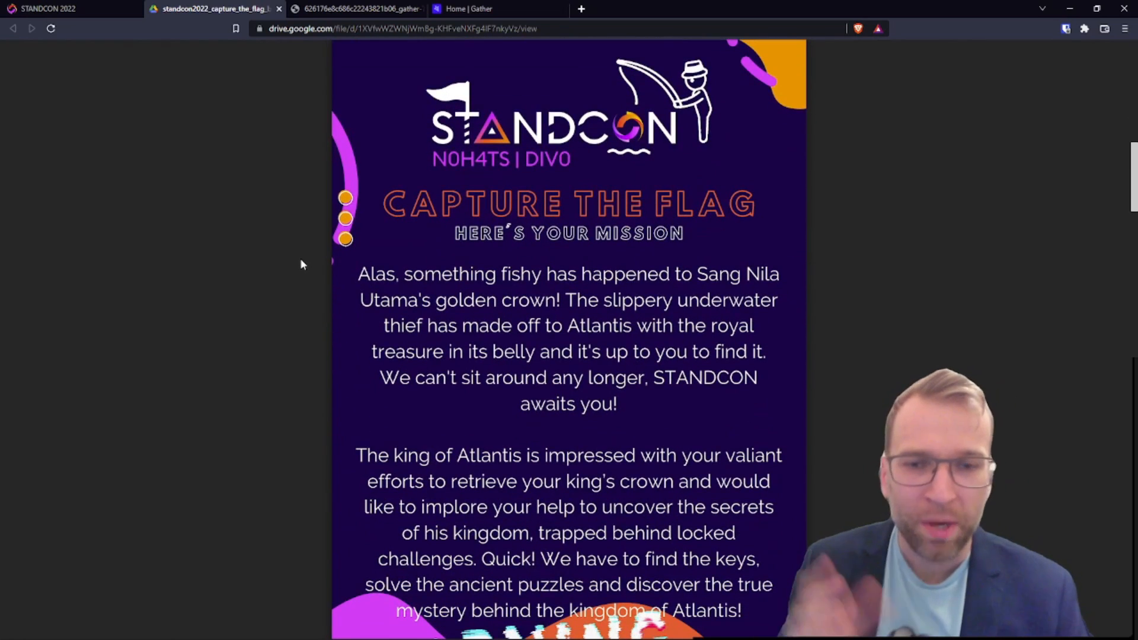
mouse_move(230, 231)
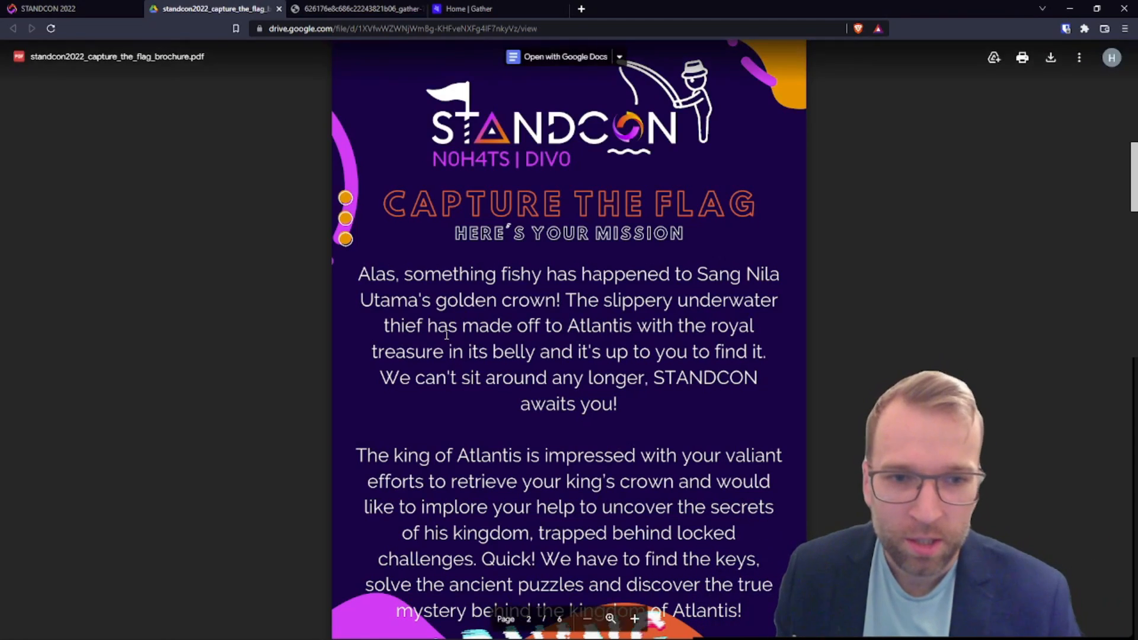
Read through the Atlantis mission story down to the start of the How to Play page.
scroll(up, 3)
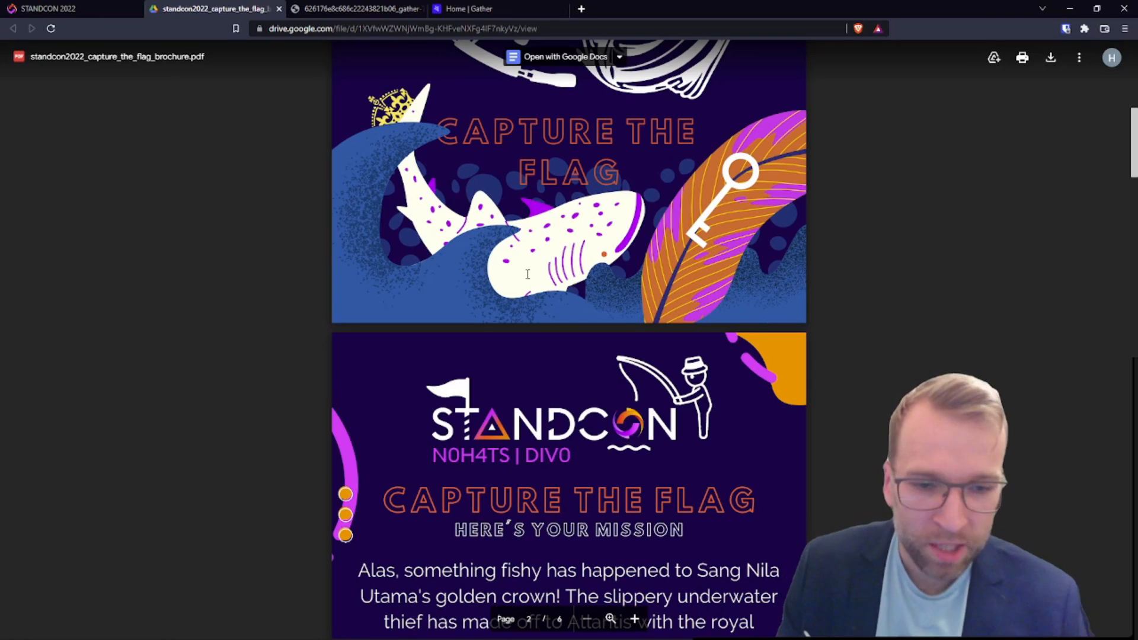
scroll(down, 3)
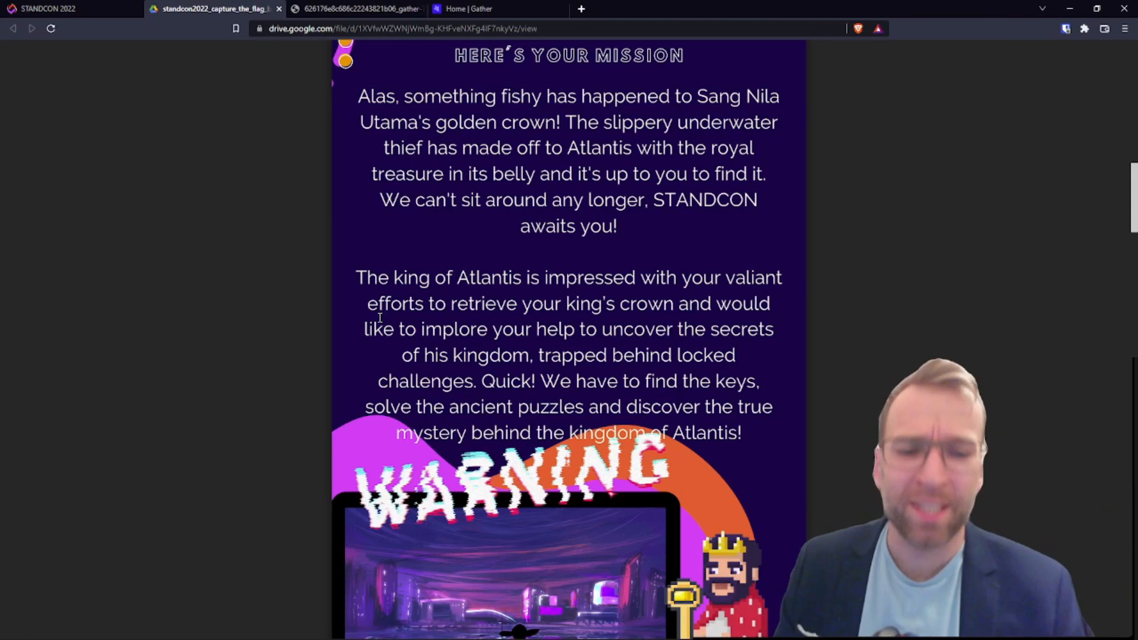
scroll(down, 3)
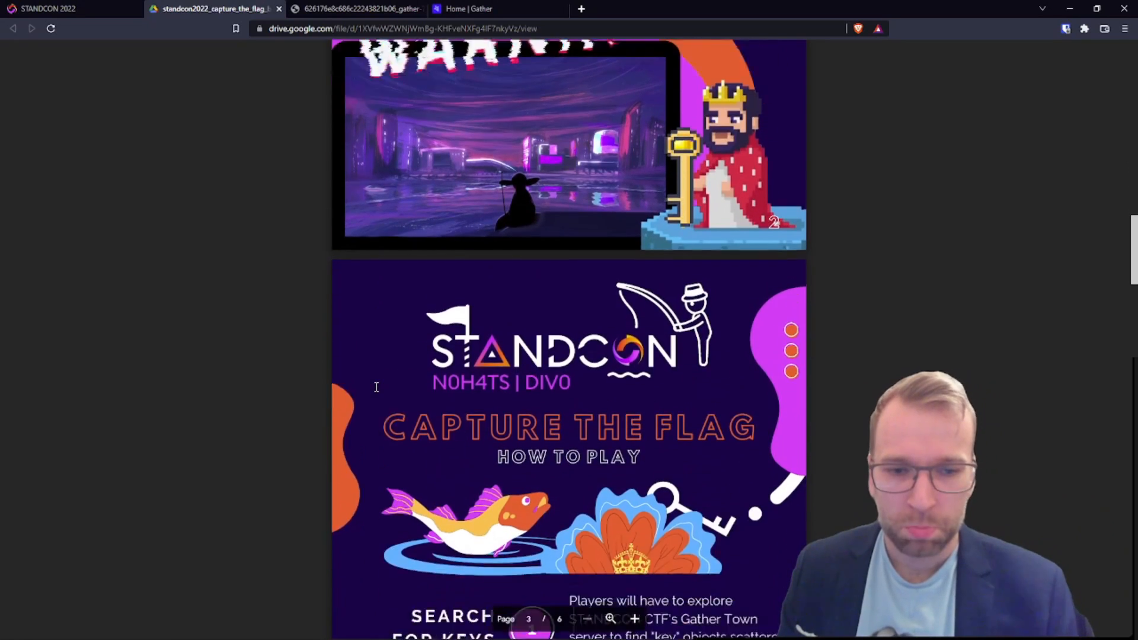
Scroll page 3 of the brochure to reveal all four How to Play steps through Uncover Atlantis Secrets.
scroll(down, 3)
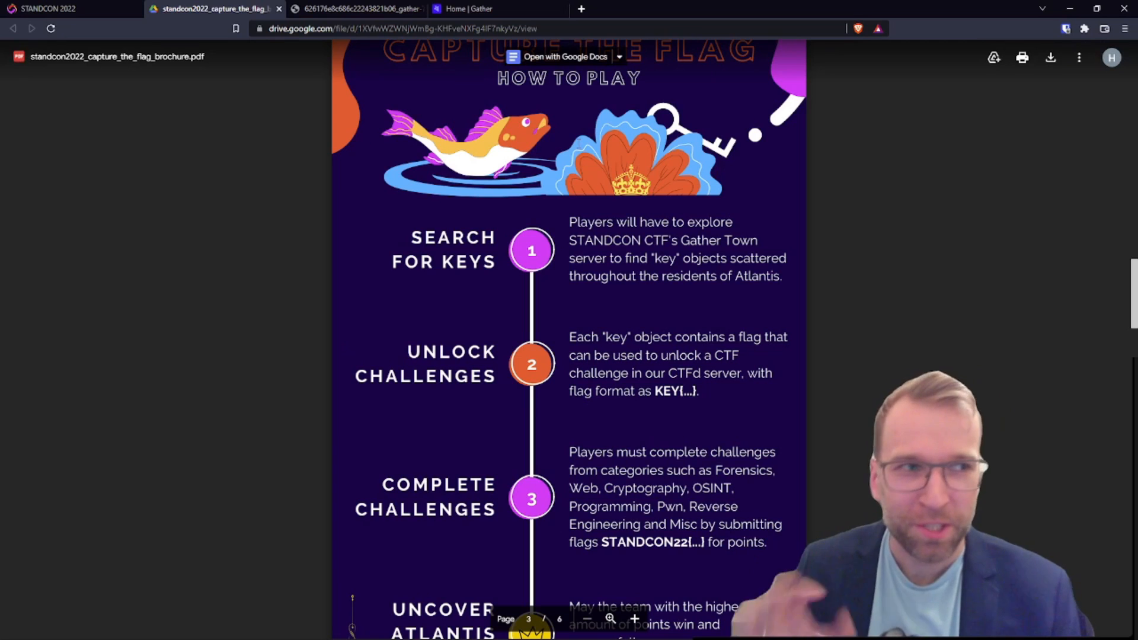
scroll(down, 3)
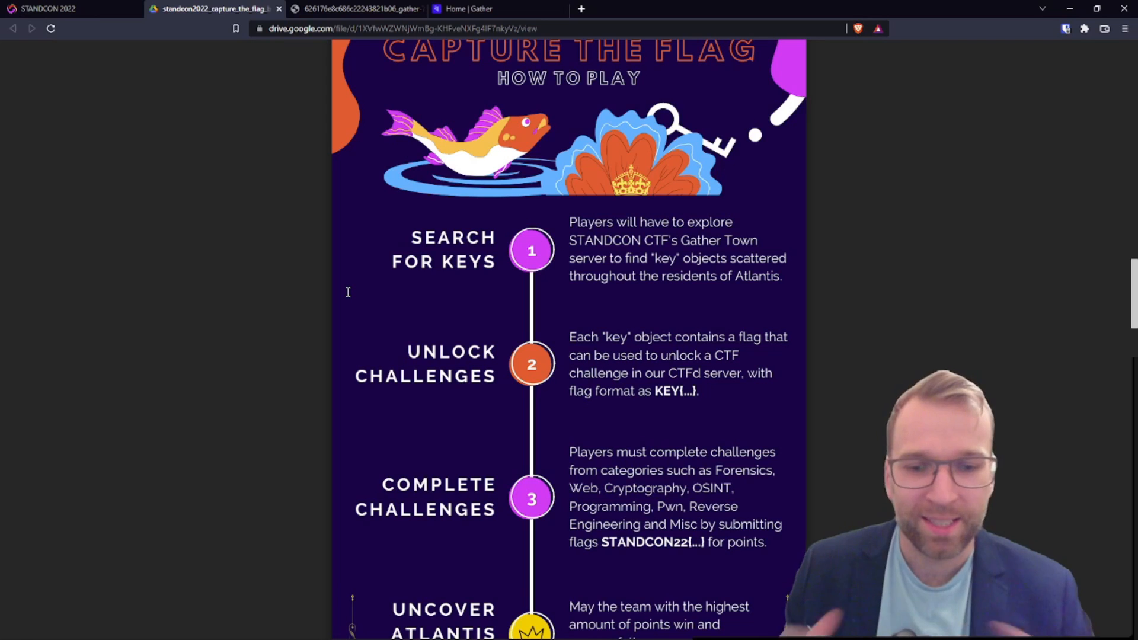
scroll(down, 3)
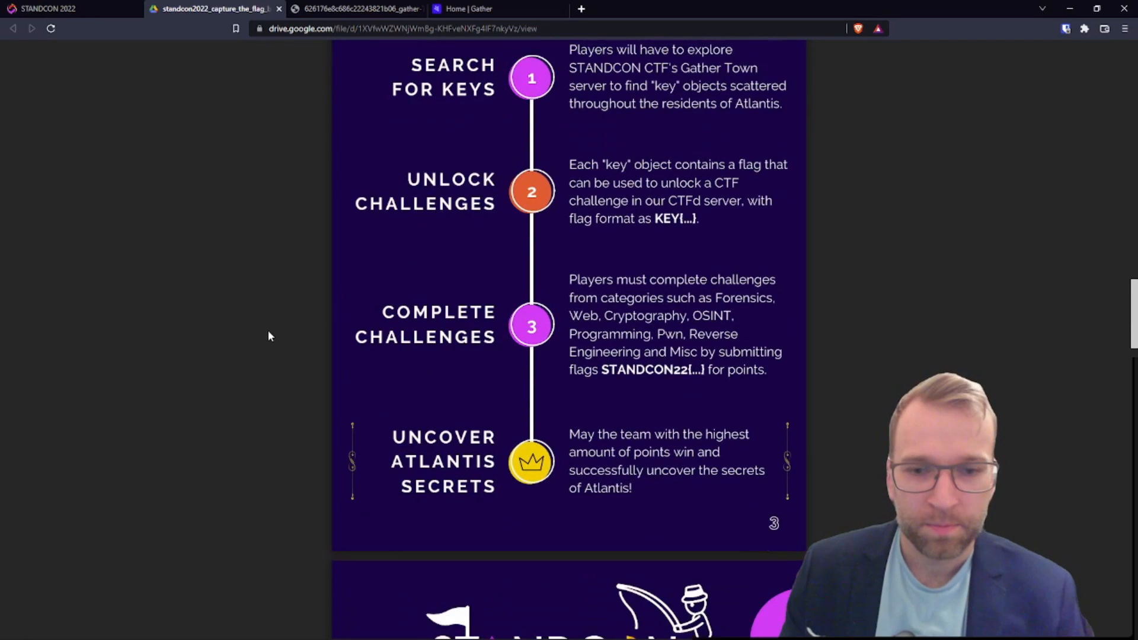
Scroll to page 4 showing the Key Schedule and Hints with three 18–19 June time slots.
scroll(down, 3)
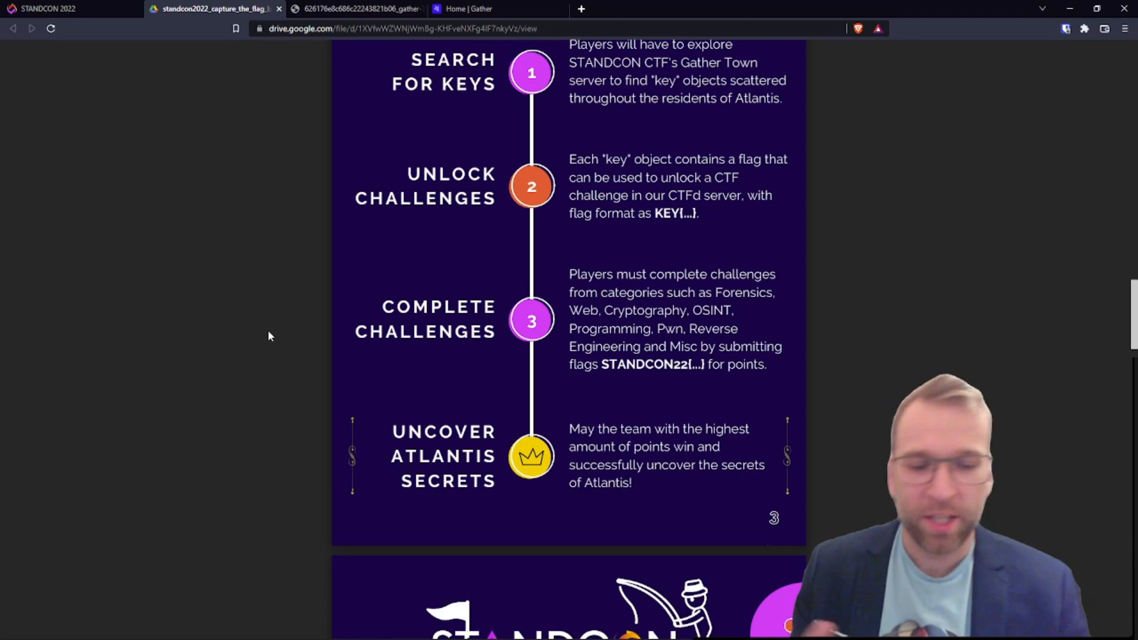
scroll(down, 3)
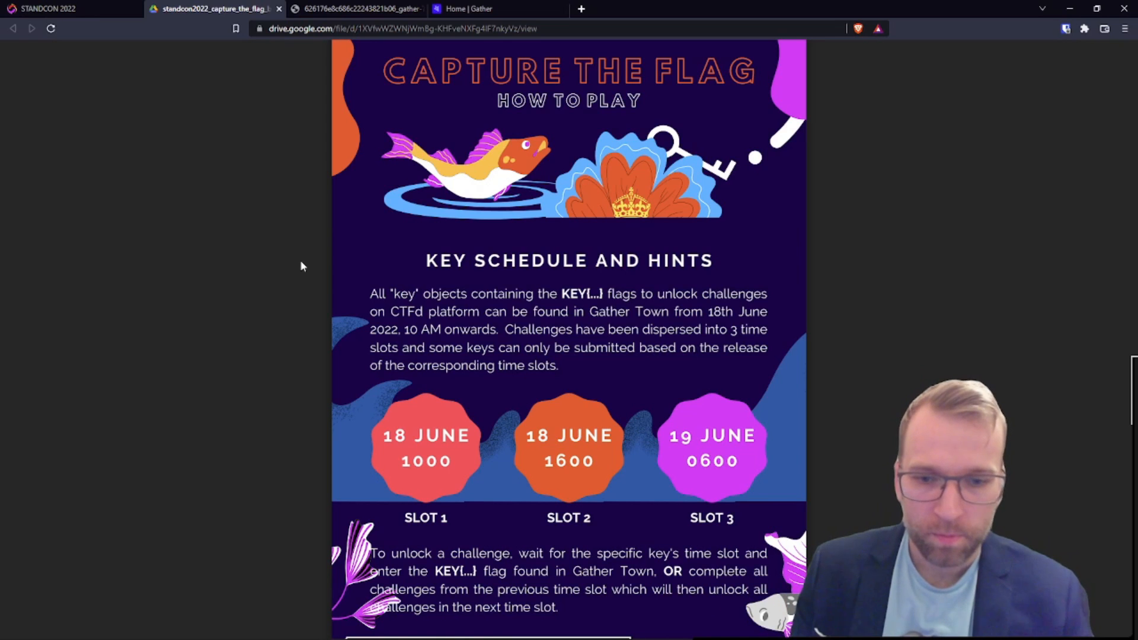
Scroll past the hint-unlocking methods to the Capture the Flag Golden Rules heading on page 5.
scroll(down, 3)
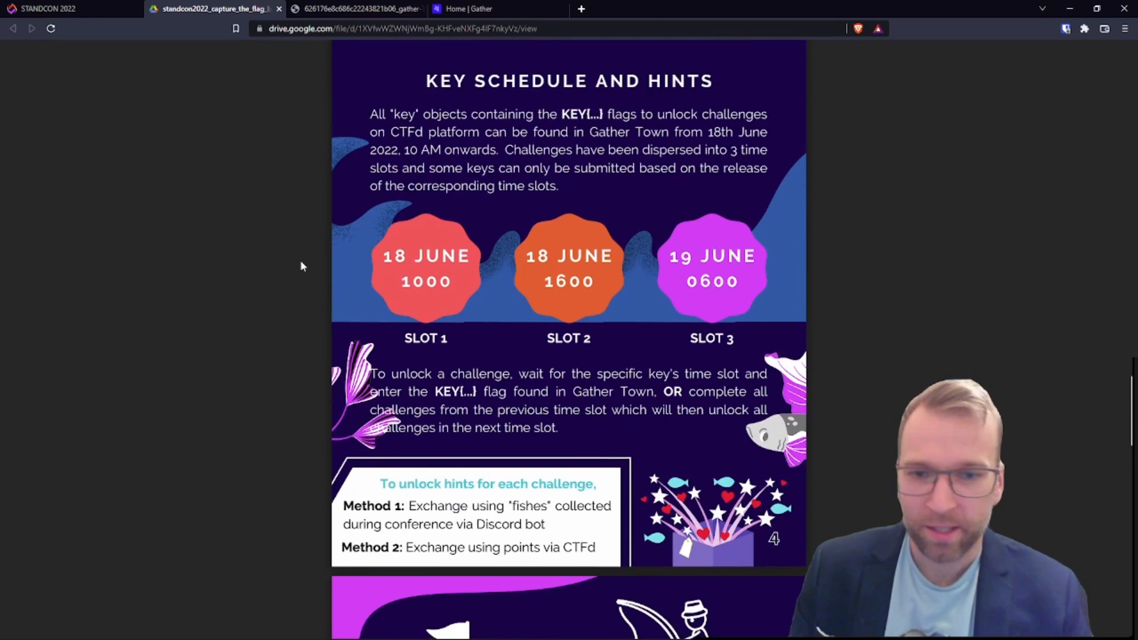
scroll(down, 3)
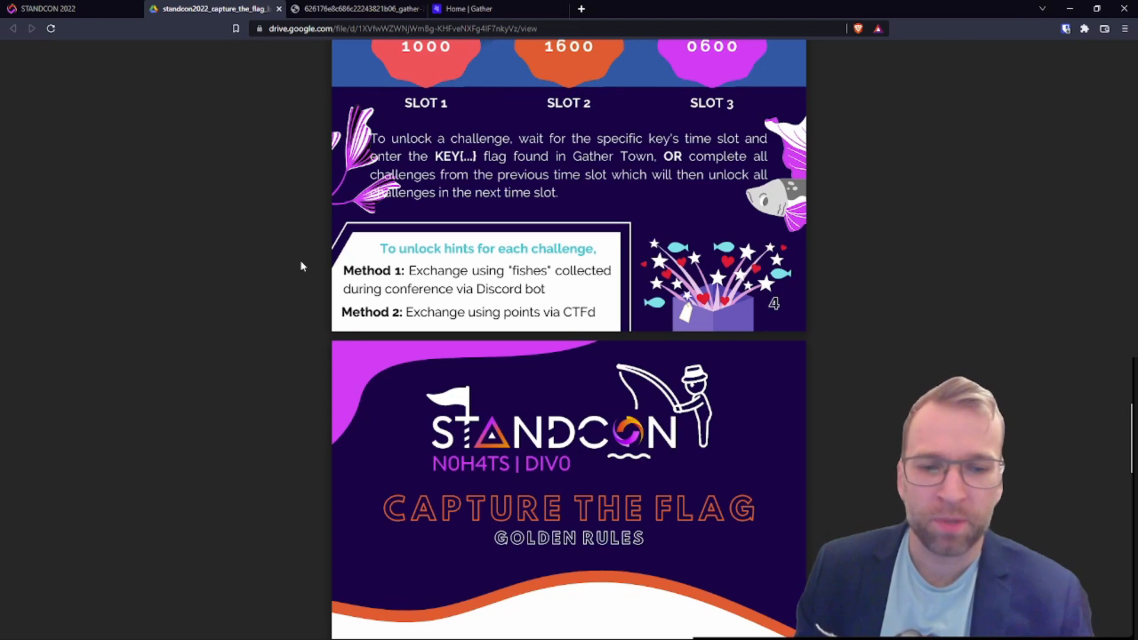
Scroll page 5 to show the full grid of twelve Golden Rules ending with Have Fun.
scroll(down, 3)
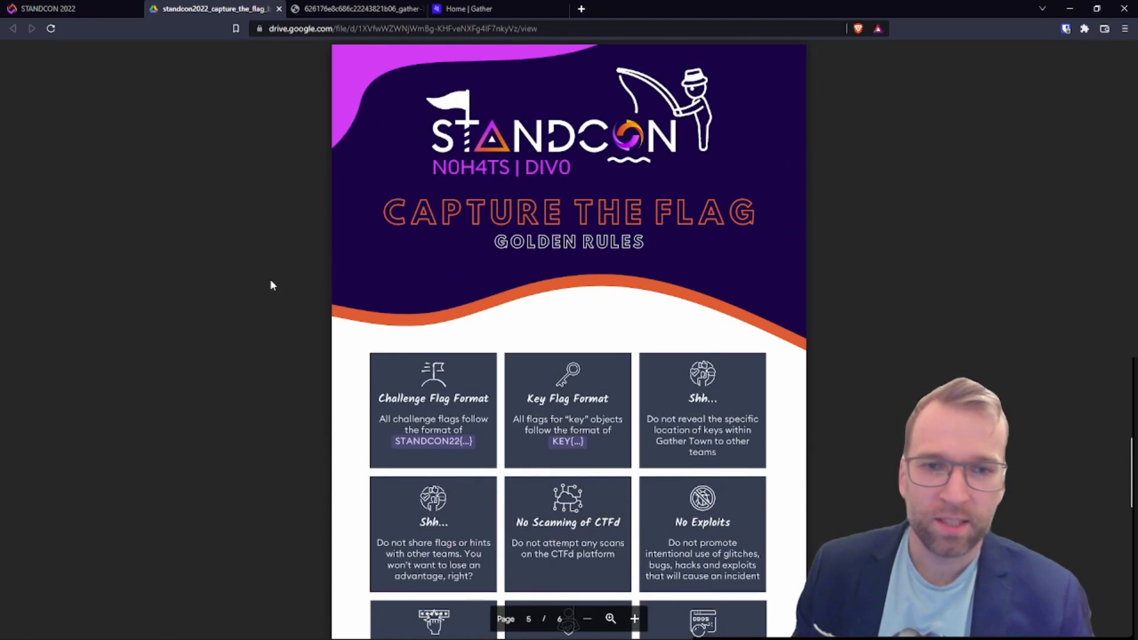
scroll(down, 3)
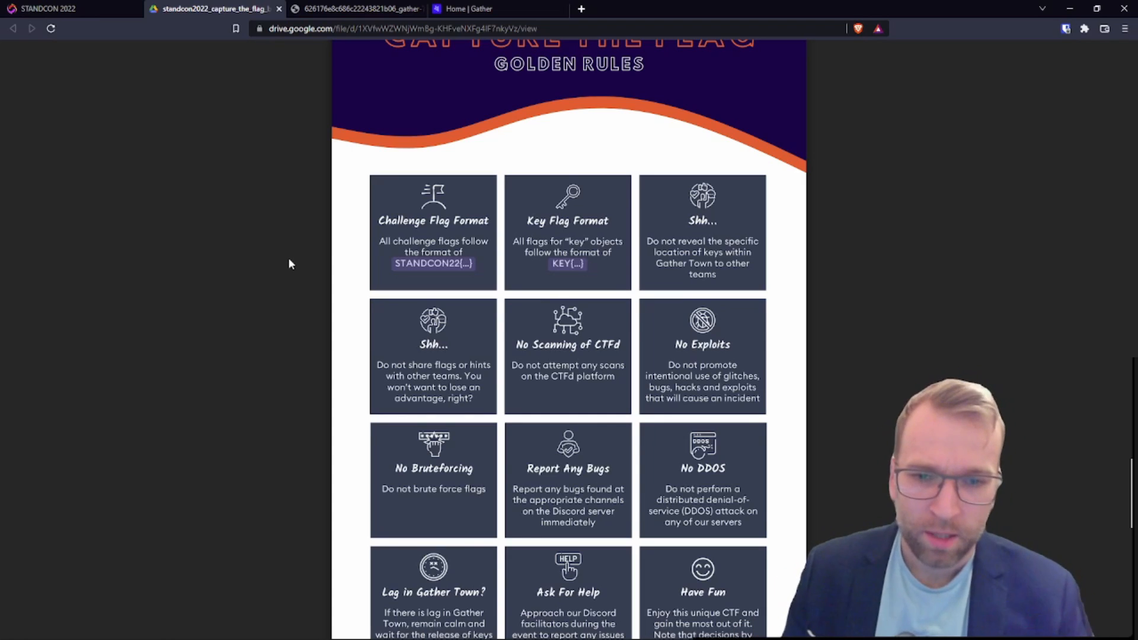
scroll(down, 3)
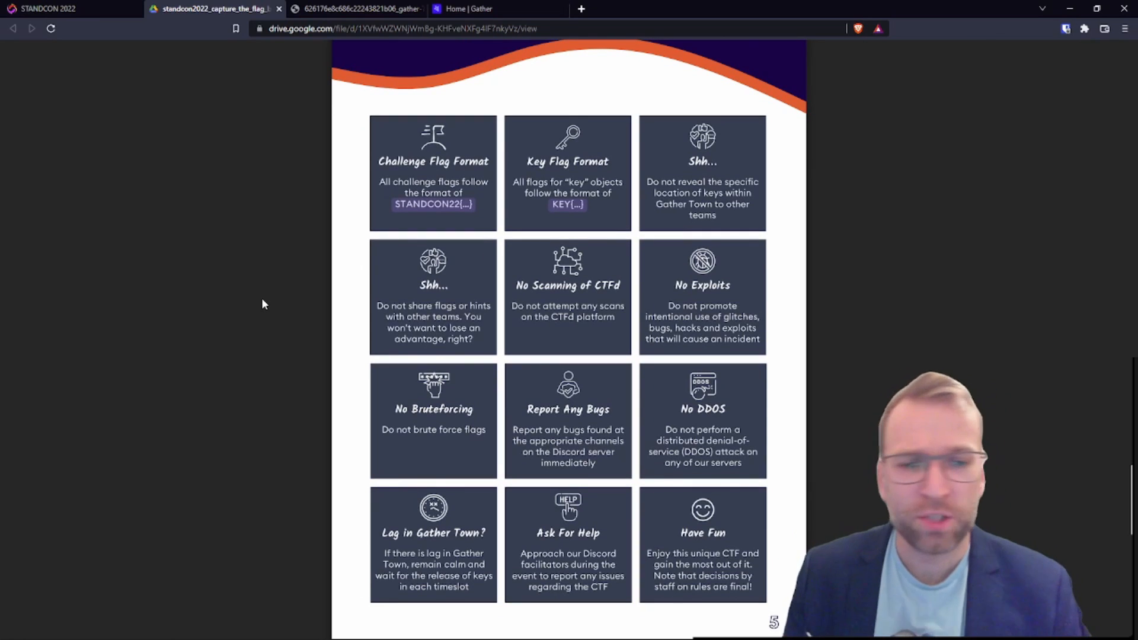